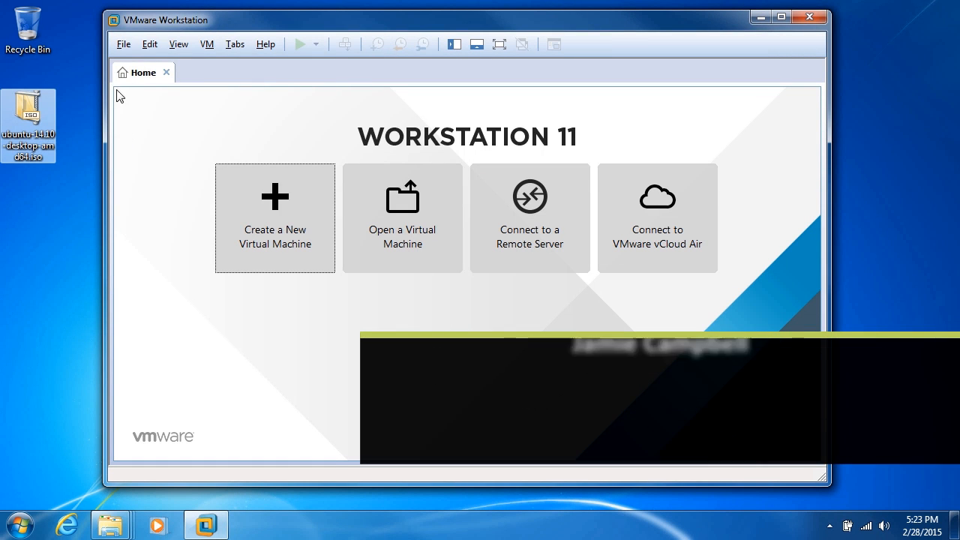
- Launch the New Virtual Machine Wizard from the File menu and select Custom (advanced)
{"action": "left_click", "coordinate": [123, 43]}
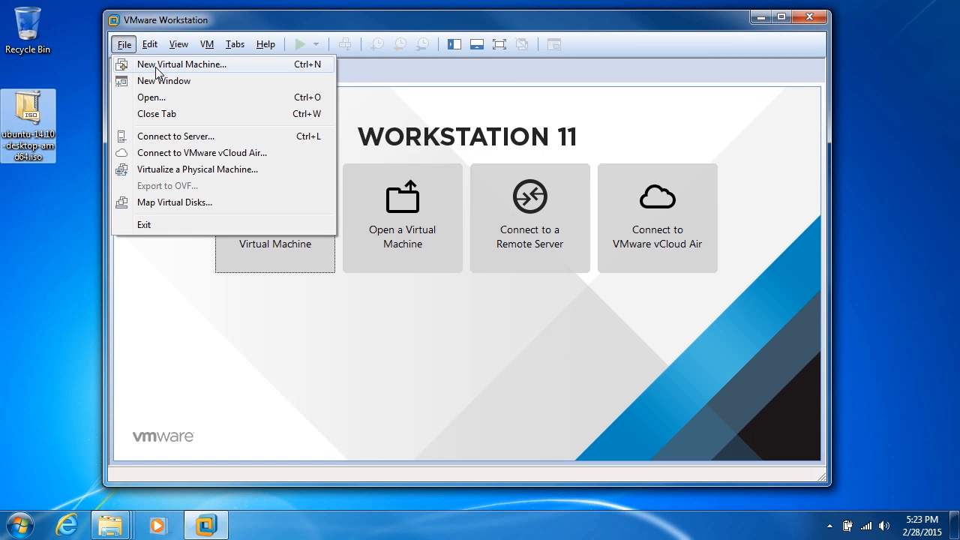
{"action": "mouse_move", "coordinate": [320, 70]}
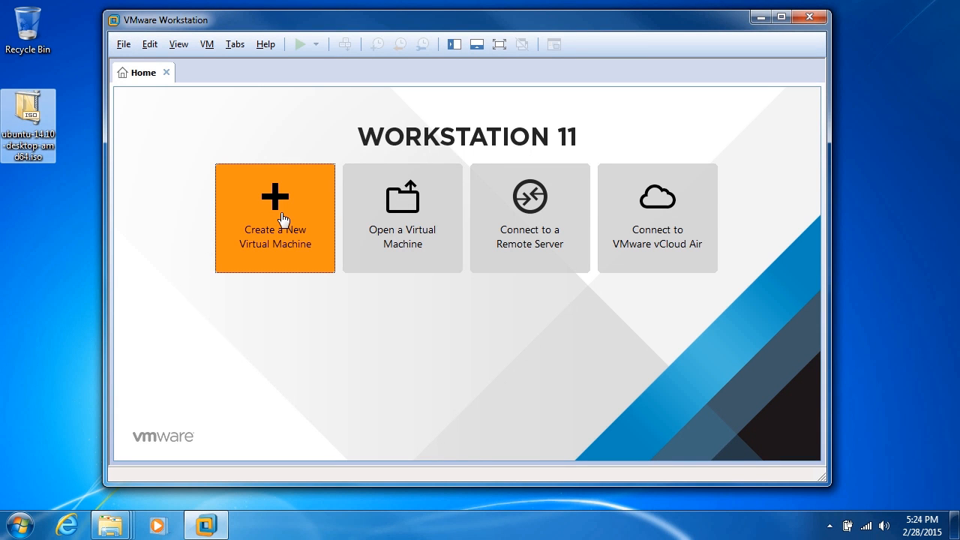
{"action": "left_click", "coordinate": [274, 218]}
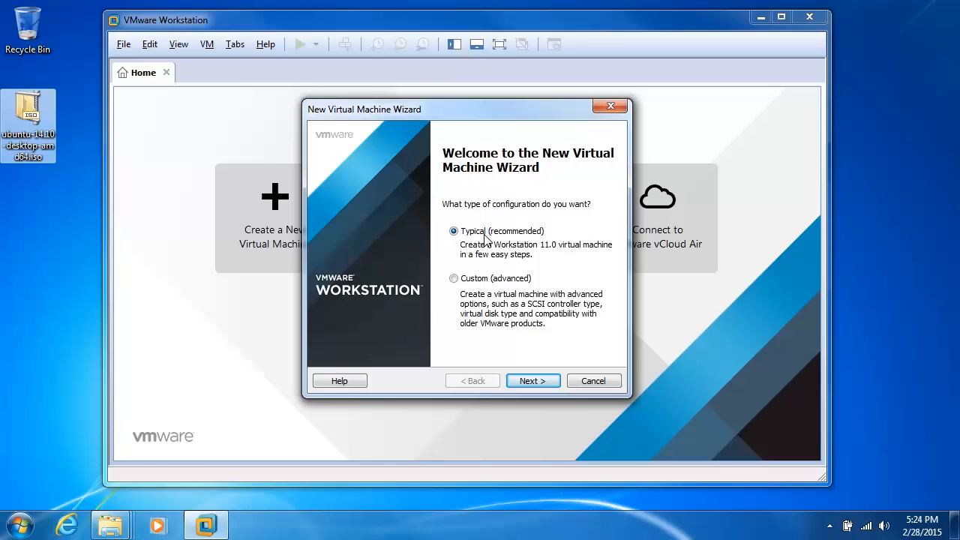
{"action": "mouse_move", "coordinate": [474, 266]}
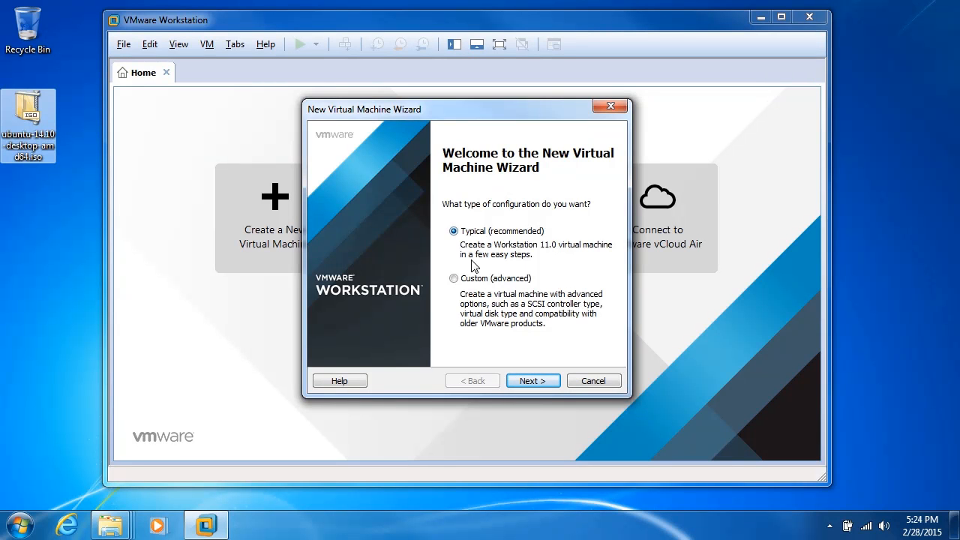
{"action": "left_click", "coordinate": [454, 277]}
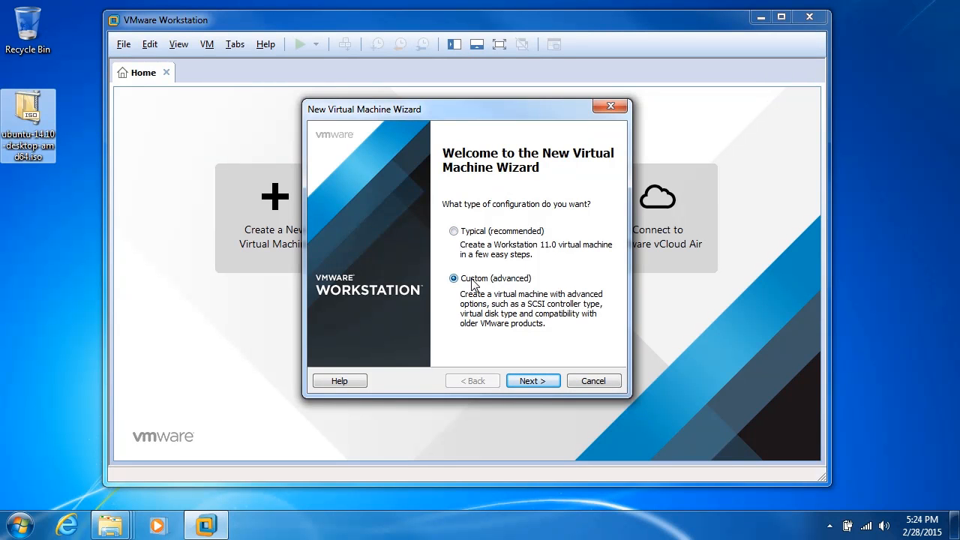
{"action": "mouse_move", "coordinate": [533, 381]}
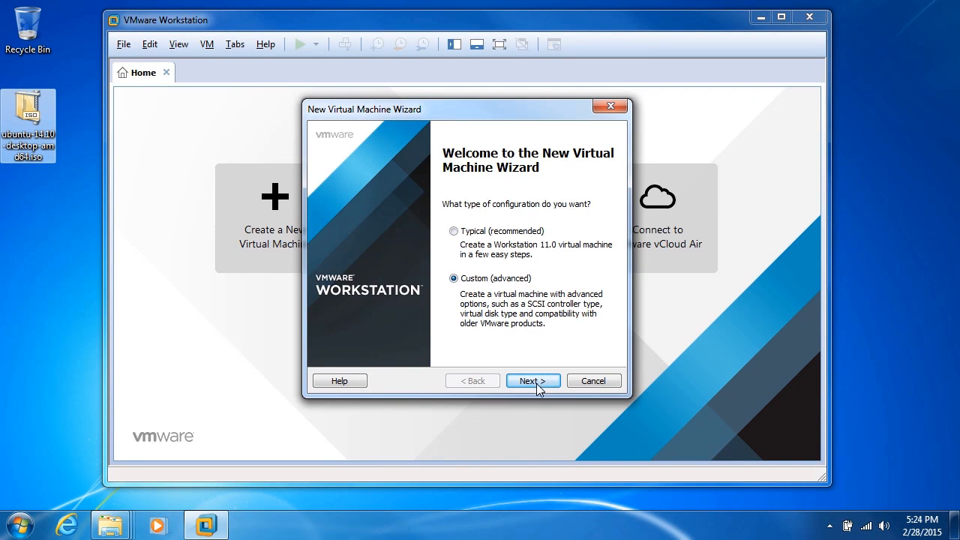
- Compare compatibility versions and their limits, settling on Workstation 9.0 (ESXi 5.1 compatible)
{"action": "left_click", "coordinate": [528, 380]}
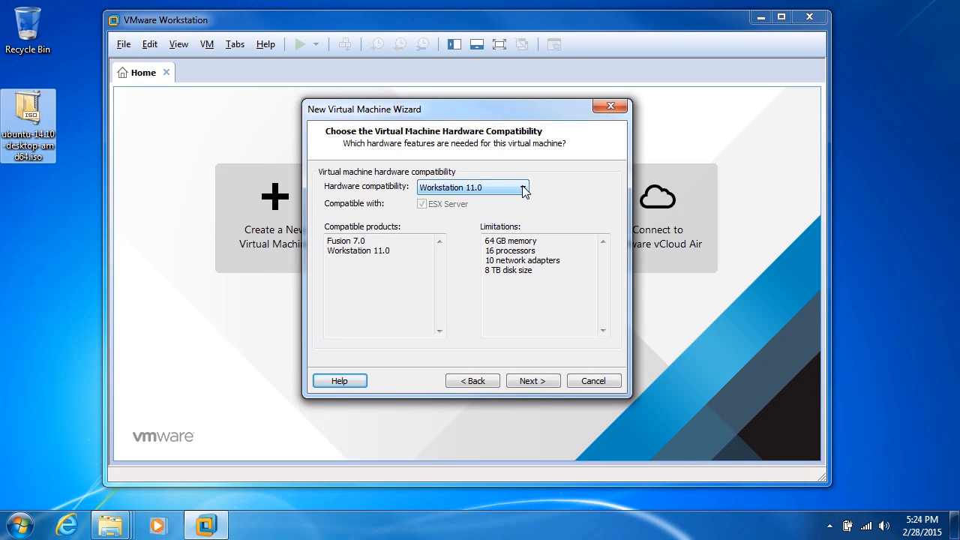
{"action": "left_click", "coordinate": [522, 187]}
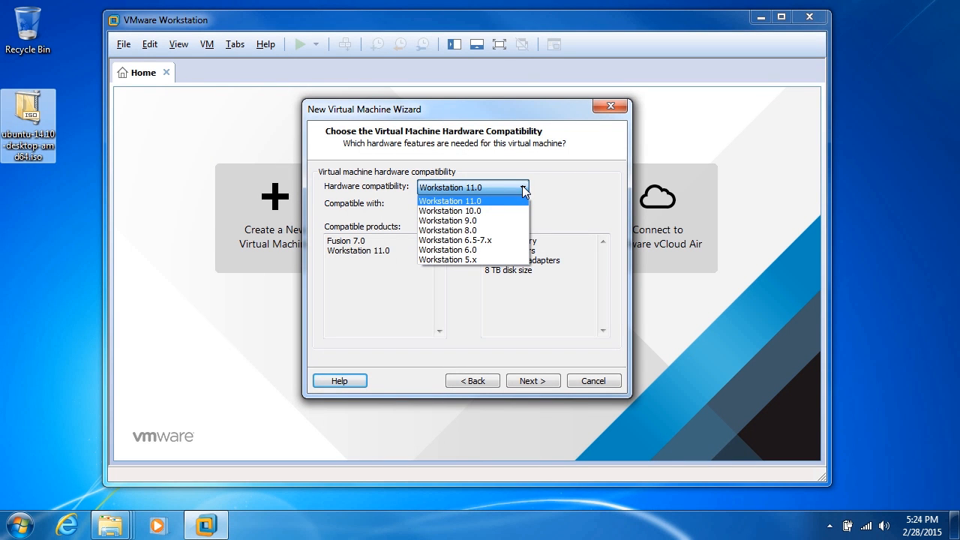
{"action": "left_click", "coordinate": [448, 220]}
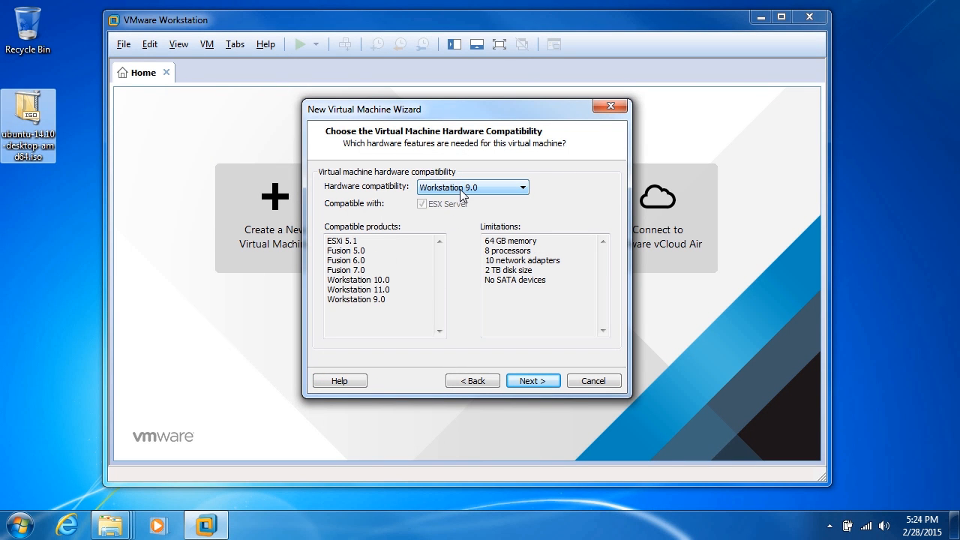
{"action": "left_click", "coordinate": [523, 187]}
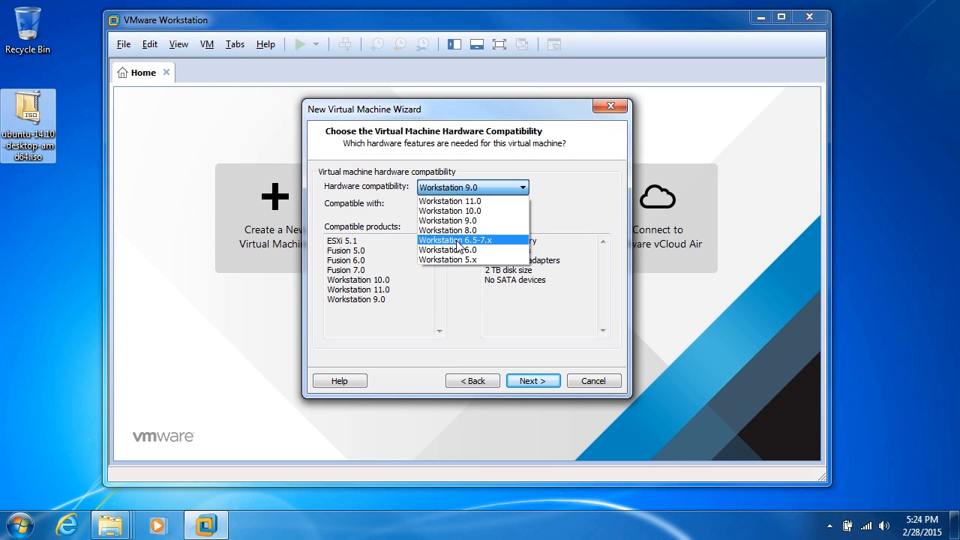
{"action": "left_click", "coordinate": [455, 240]}
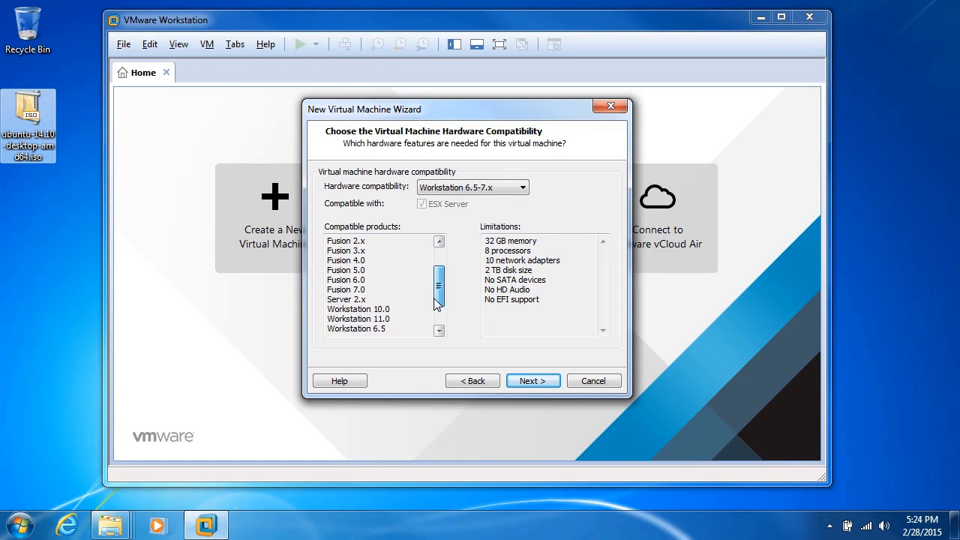
{"action": "scroll", "scroll_direction": "down", "scroll_amount": 3}
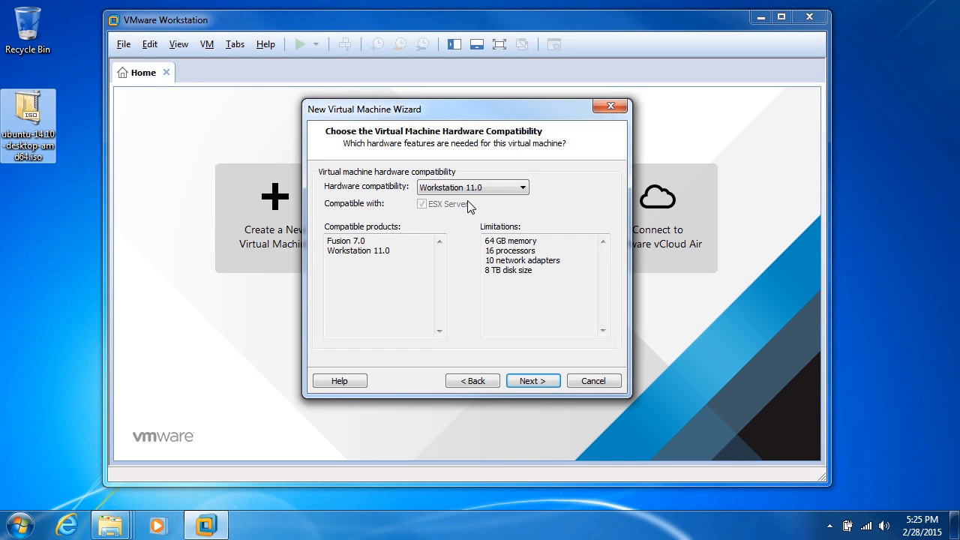
{"action": "left_click", "coordinate": [511, 240]}
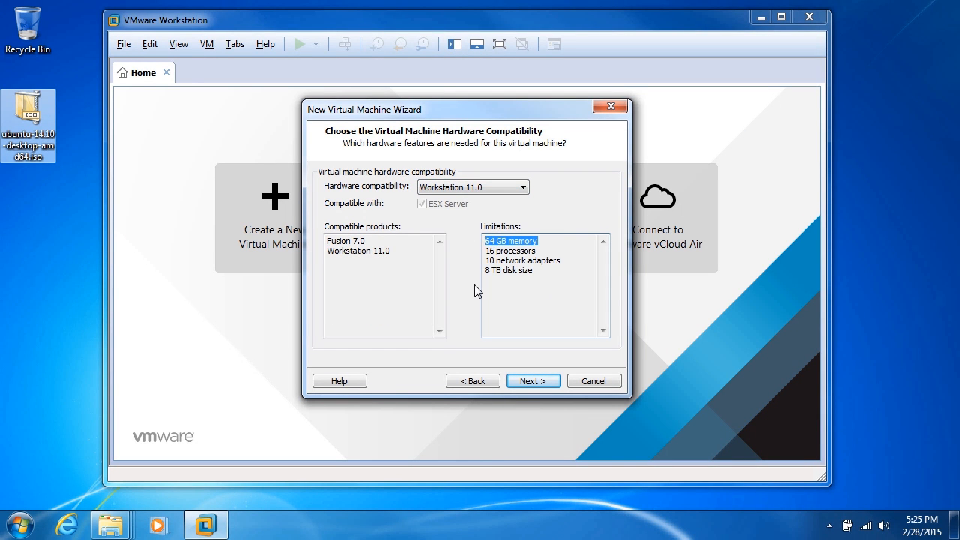
{"action": "mouse_move", "coordinate": [458, 261]}
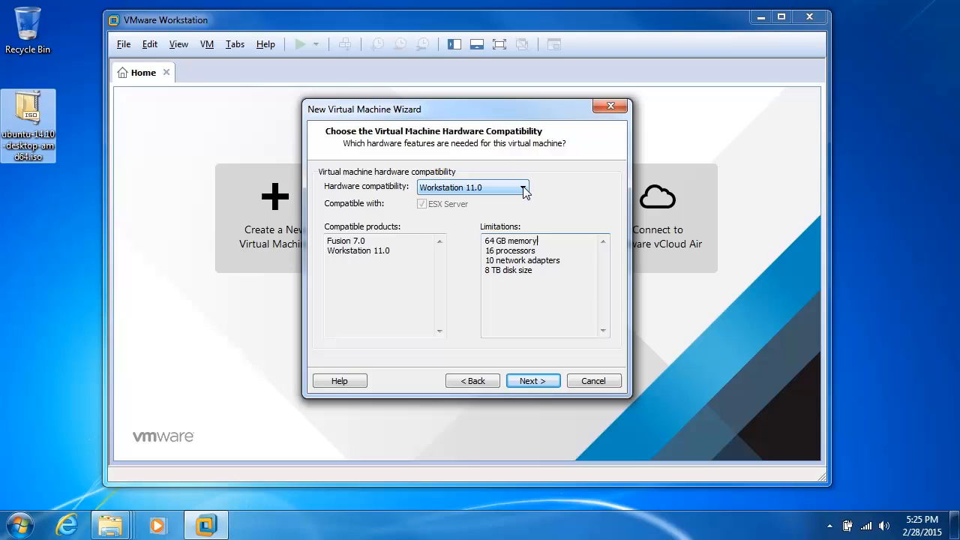
{"action": "left_click", "coordinate": [522, 187]}
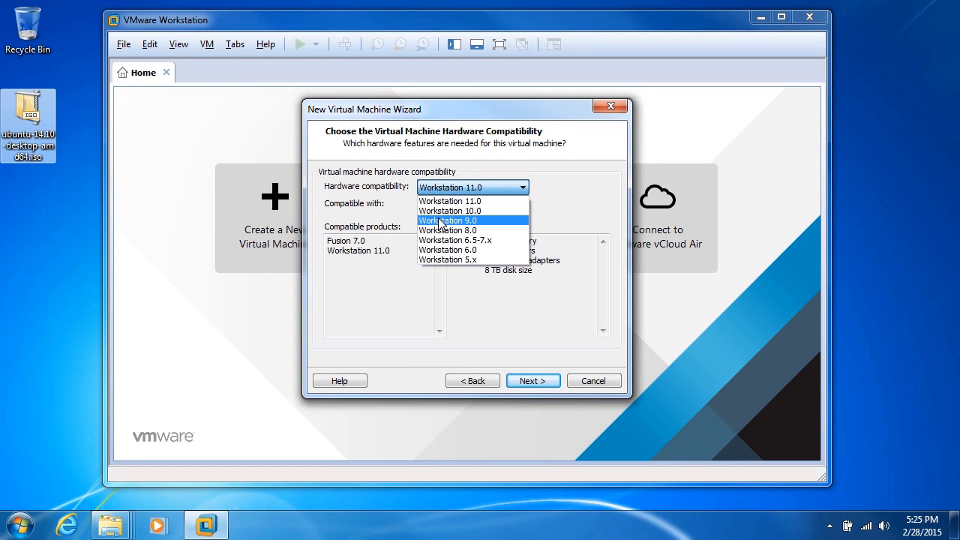
{"action": "mouse_move", "coordinate": [446, 223]}
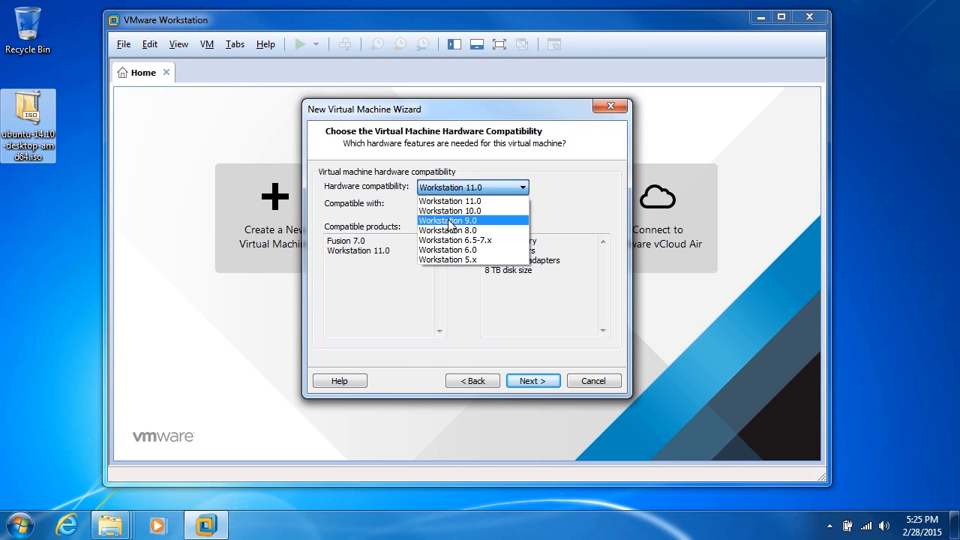
{"action": "left_click", "coordinate": [446, 220]}
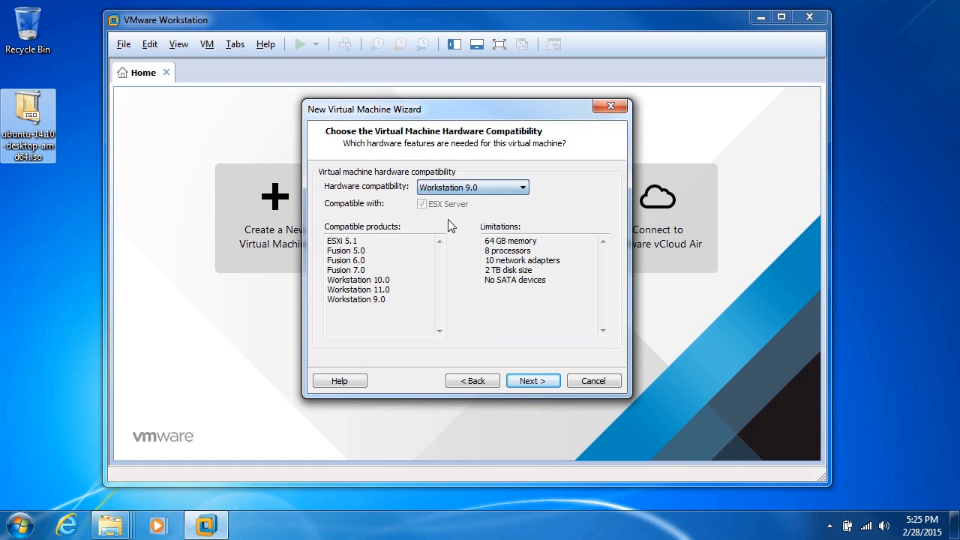
{"action": "left_click", "coordinate": [358, 289]}
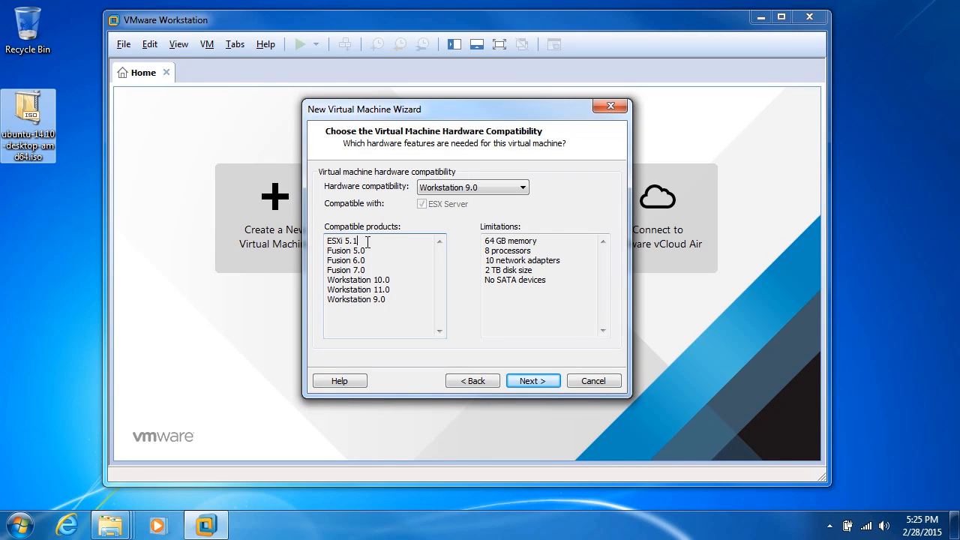
{"action": "mouse_move", "coordinate": [532, 380]}
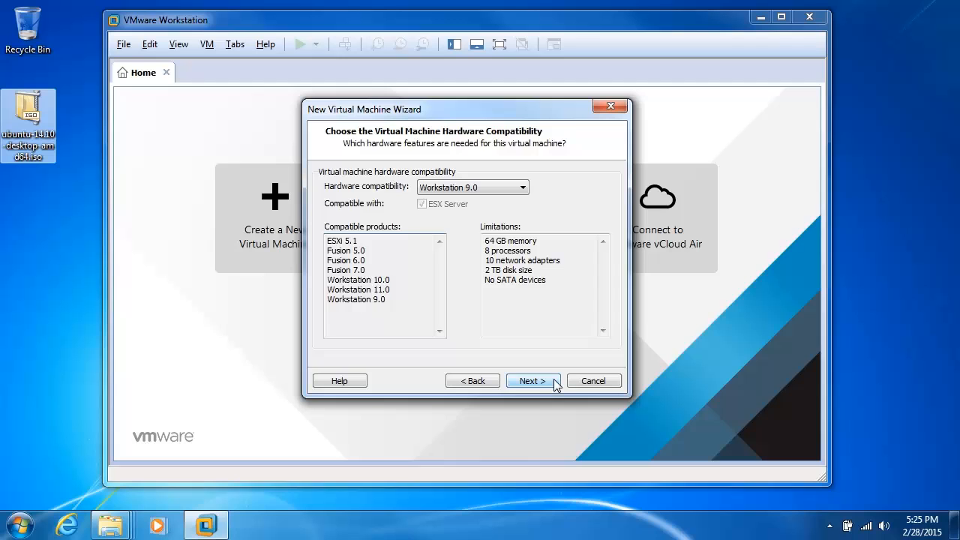
- Pick ubuntu-14.10-desktop-amd64.iso as the installer disc image, detecting Ubuntu 64-bit 14.10
{"action": "left_click", "coordinate": [532, 380]}
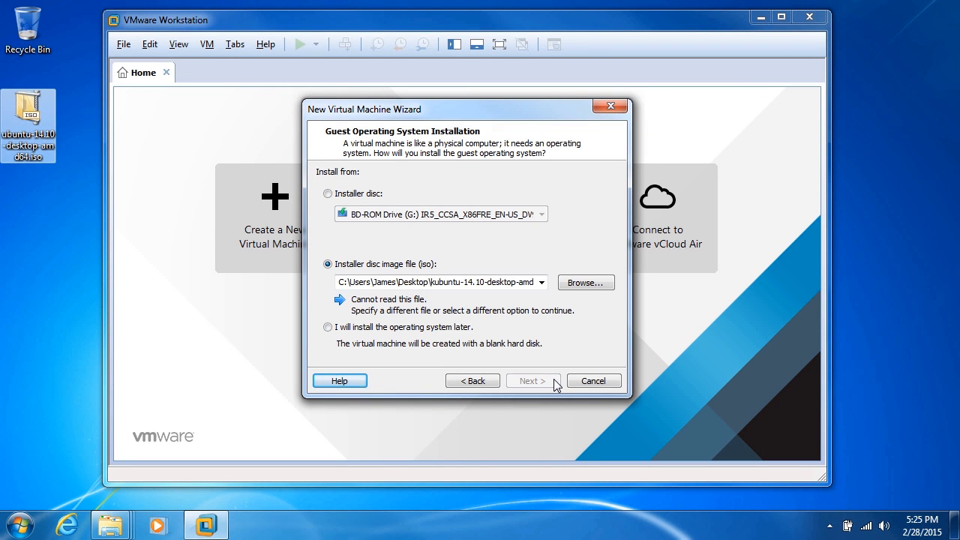
{"action": "mouse_move", "coordinate": [327, 193]}
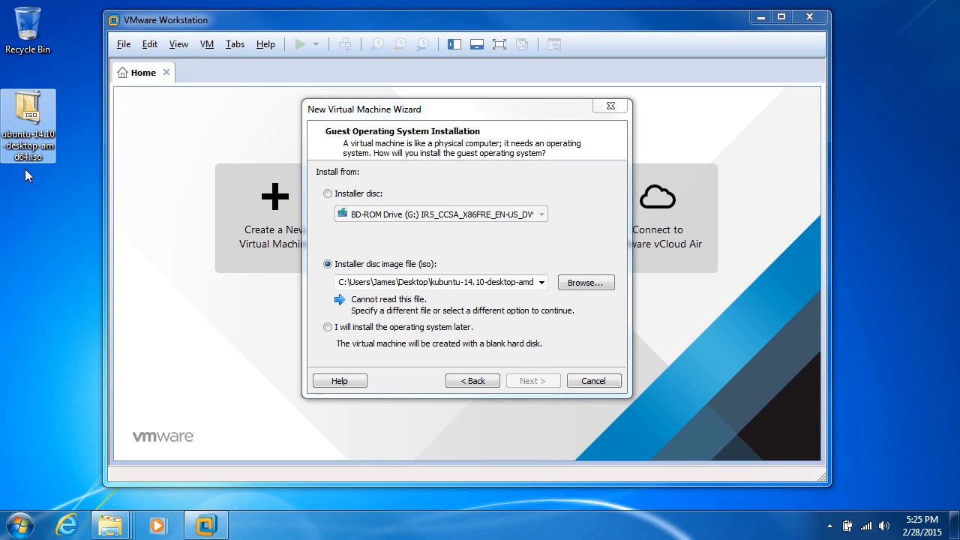
{"action": "left_click", "coordinate": [585, 282]}
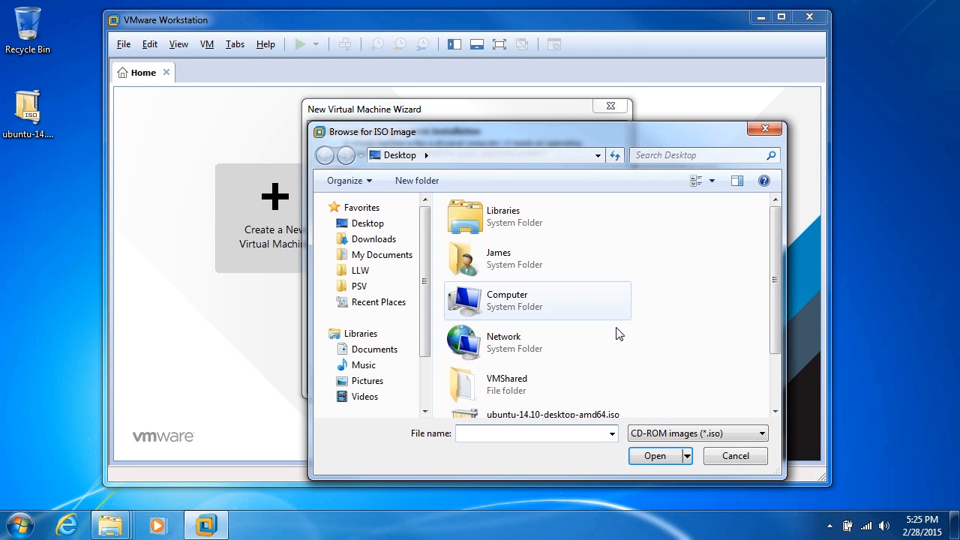
{"action": "scroll", "scroll_direction": "down", "scroll_amount": 3}
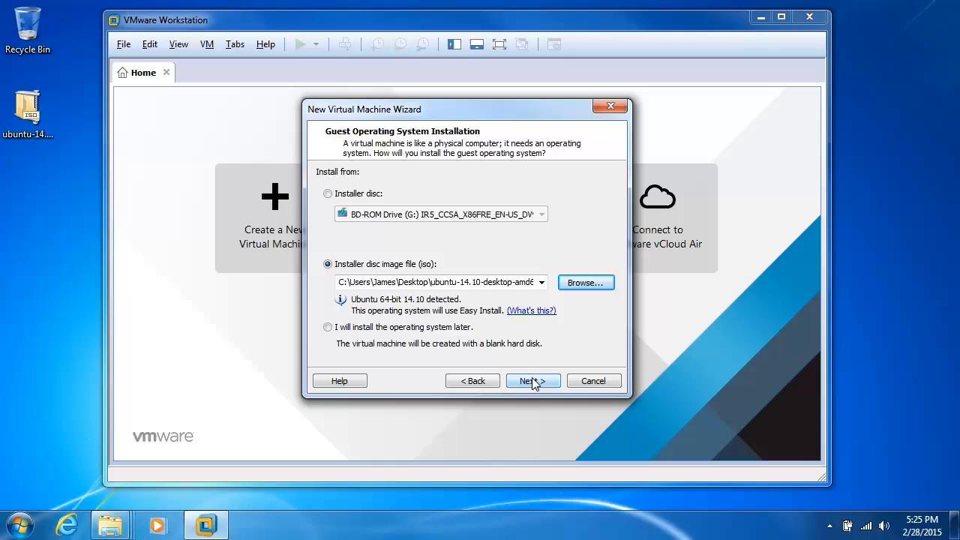
{"action": "left_click", "coordinate": [529, 380]}
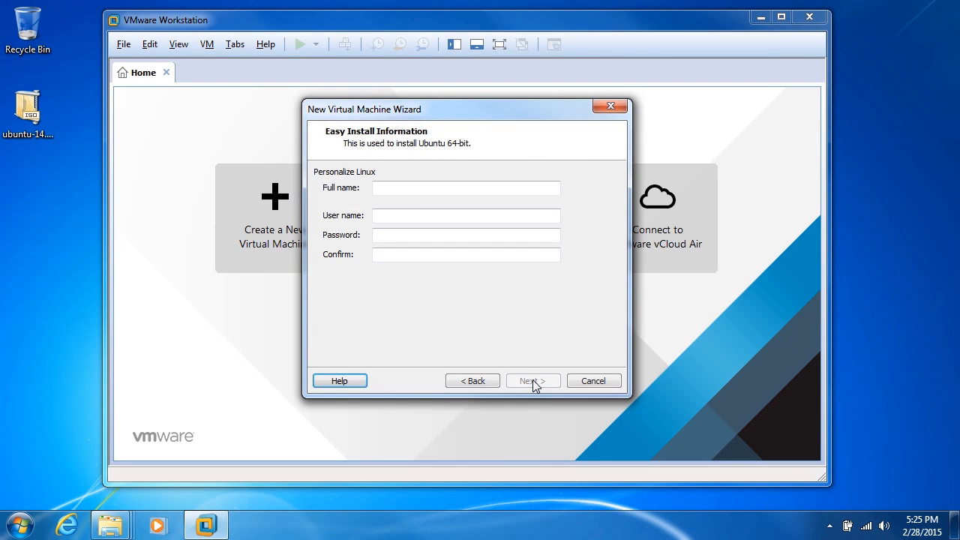
{"action": "left_click", "coordinate": [466, 187]}
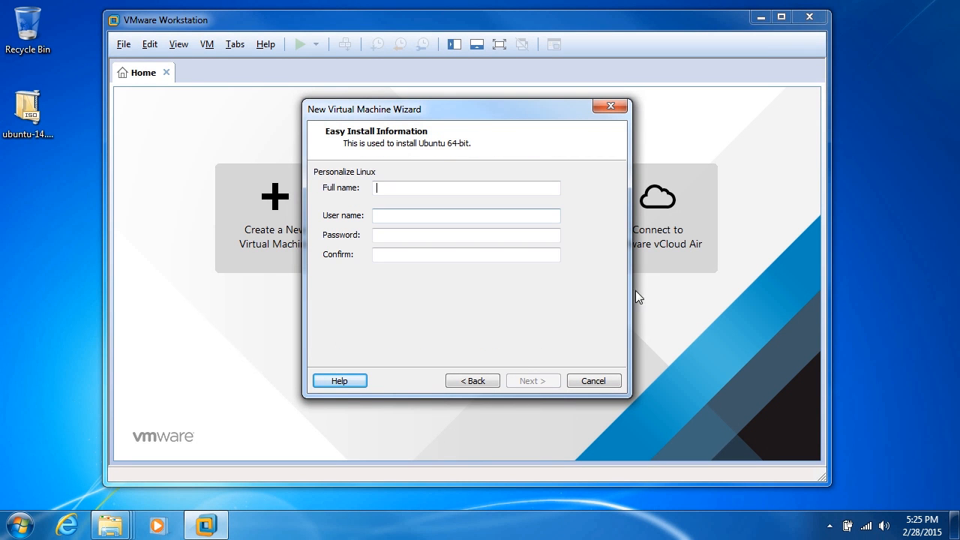
{"action": "type", "text": "Jamie"}
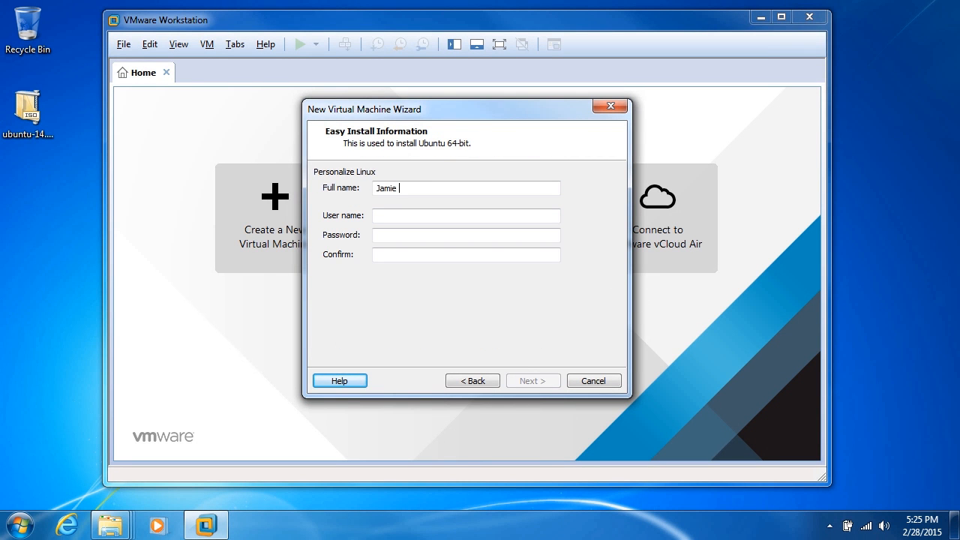
{"action": "type", "text": "Campbell"}
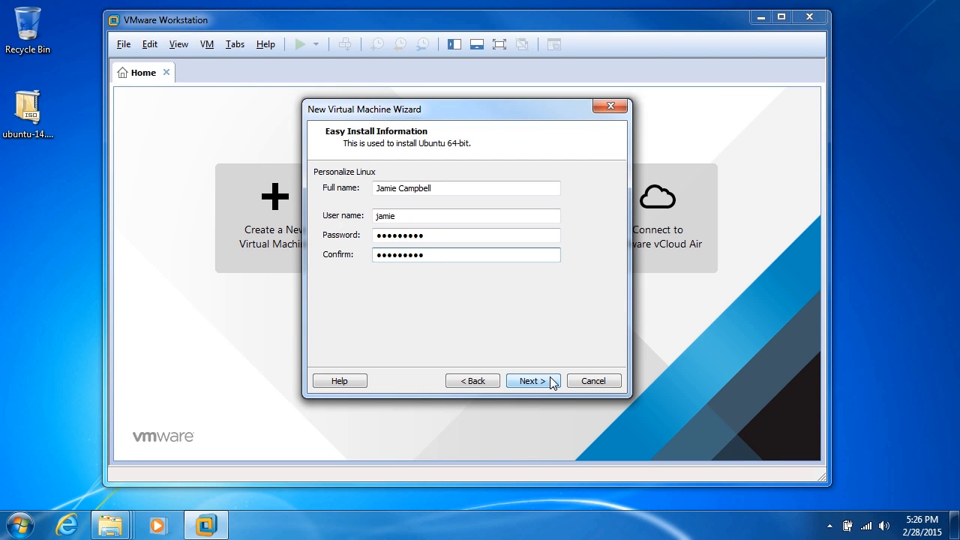
- Accept the default name 'Ubuntu 64-bit (2)' and its Virtual Machines folder location
{"action": "left_click", "coordinate": [532, 380]}
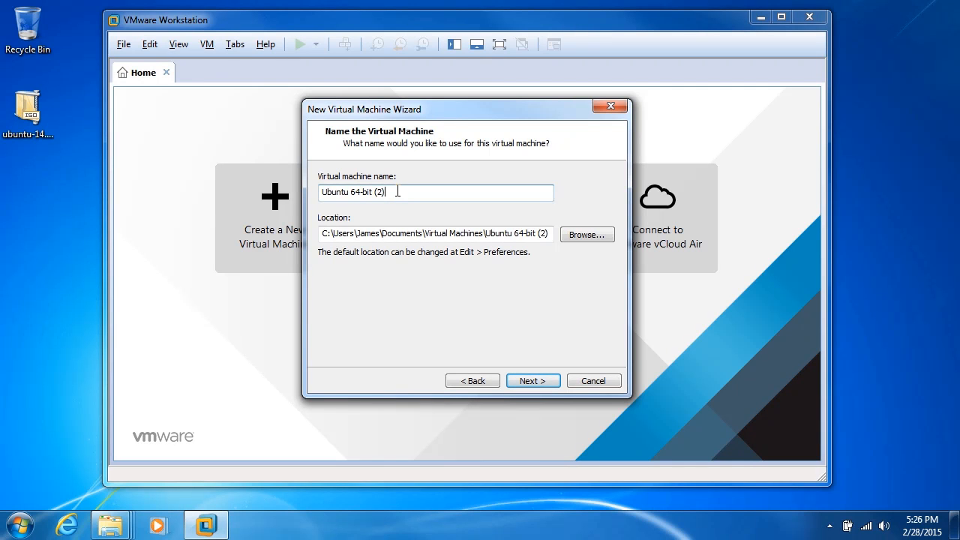
{"action": "mouse_move", "coordinate": [489, 233]}
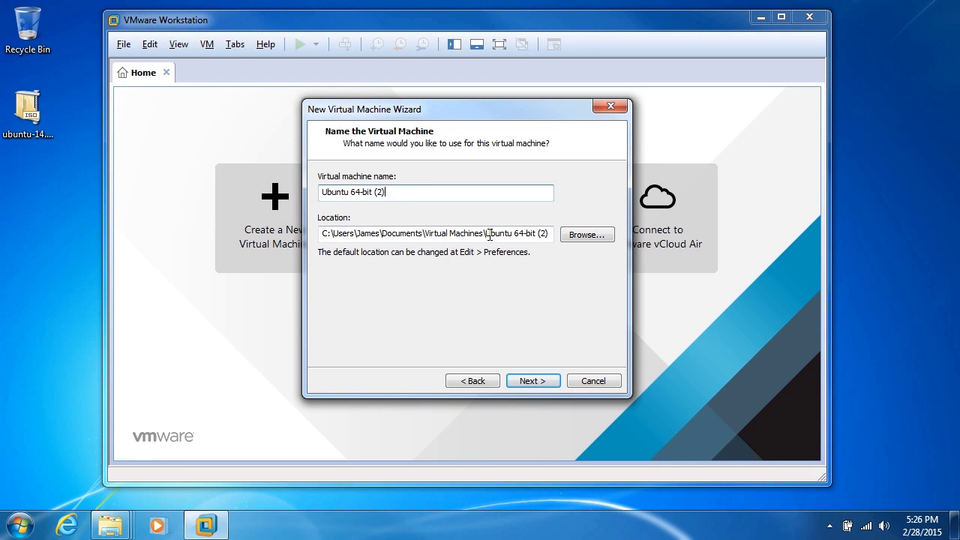
{"action": "double_click", "coordinate": [516, 233]}
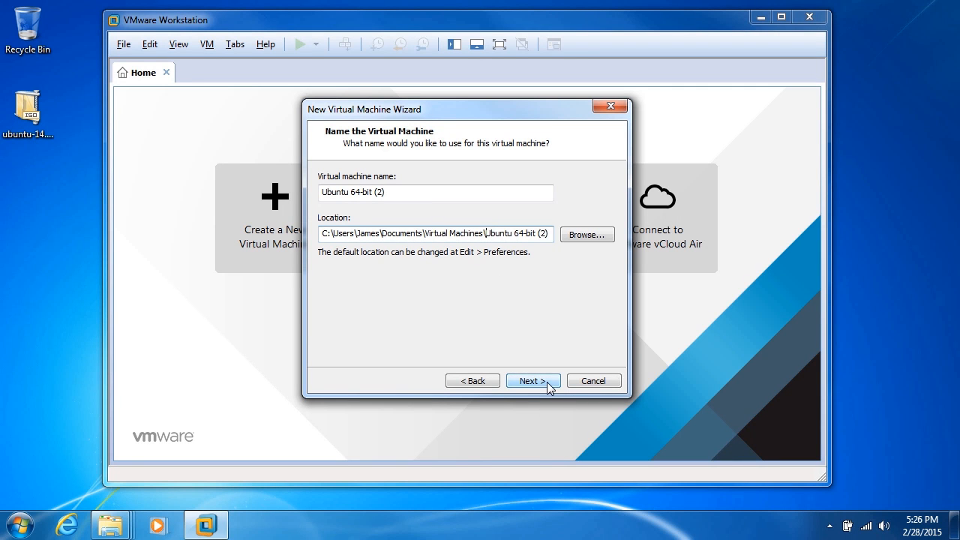
{"action": "left_click", "coordinate": [532, 380]}
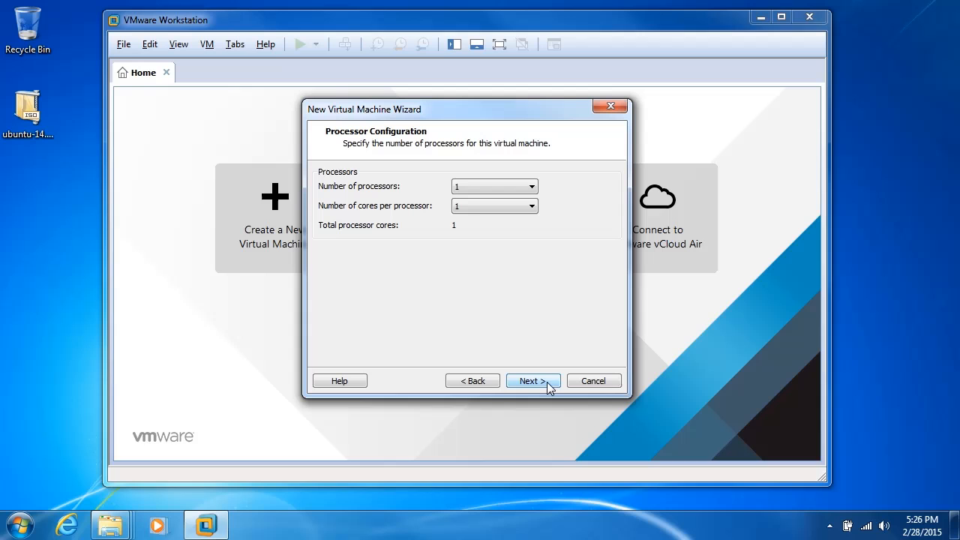
{"action": "mouse_move", "coordinate": [531, 205]}
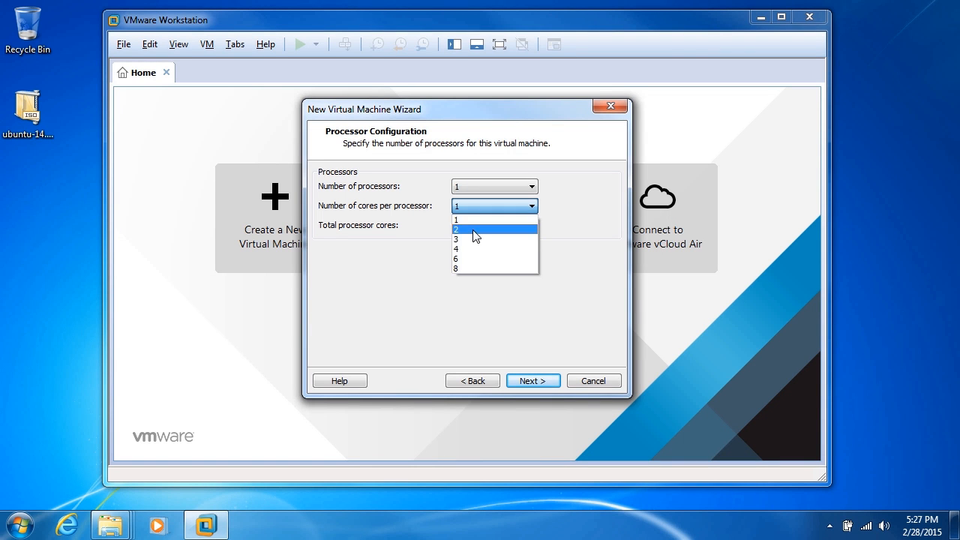
- Try two cores, then keep 1 processor with 1 core and continue
{"action": "left_click", "coordinate": [456, 229]}
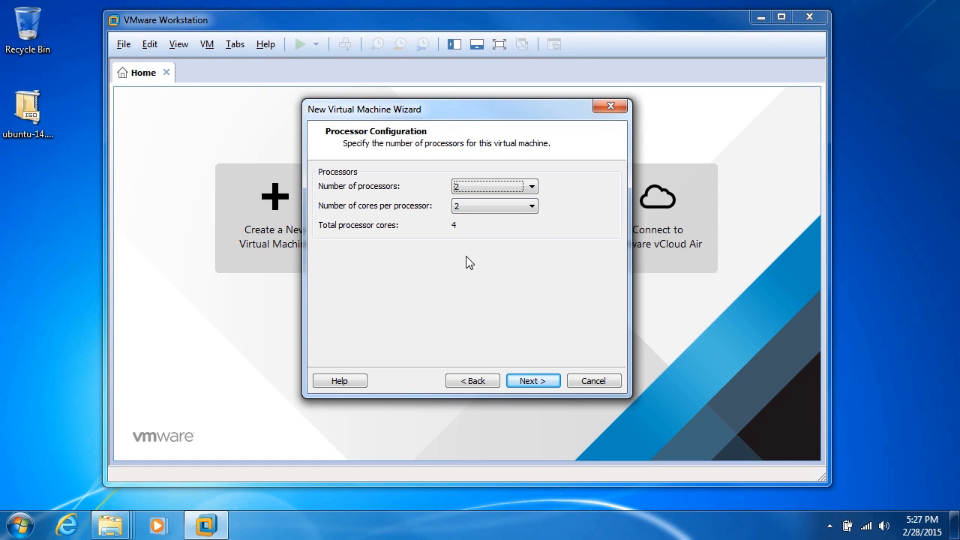
{"action": "mouse_move", "coordinate": [462, 233]}
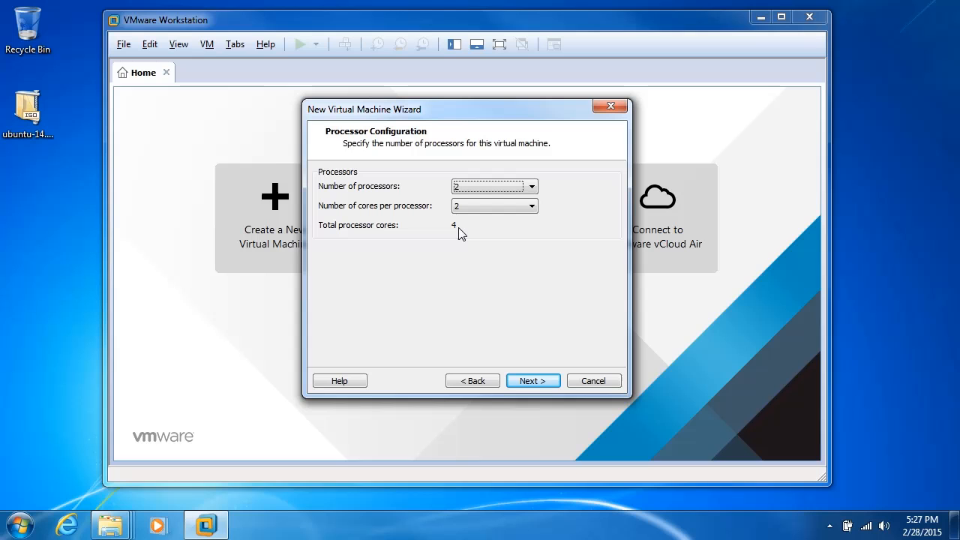
{"action": "left_click", "coordinate": [532, 186]}
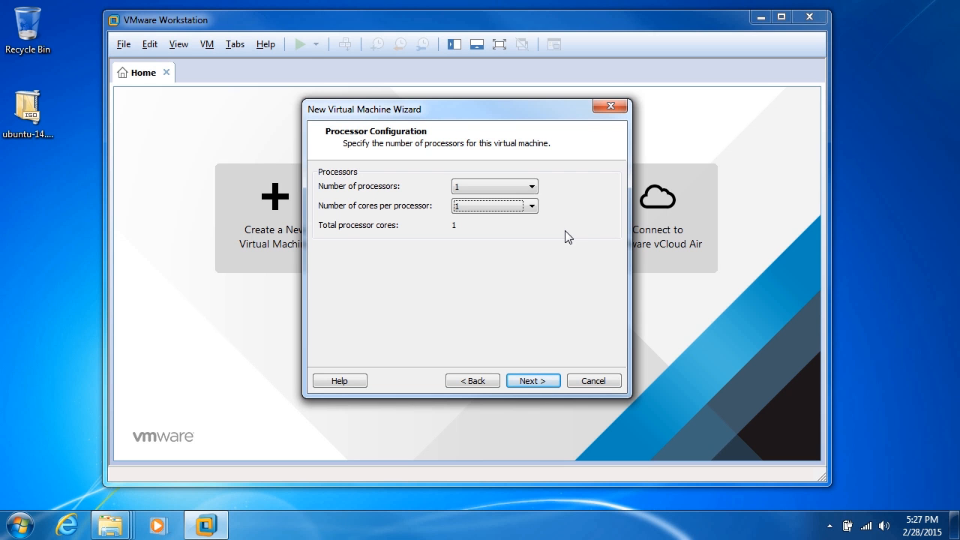
{"action": "mouse_move", "coordinate": [532, 381]}
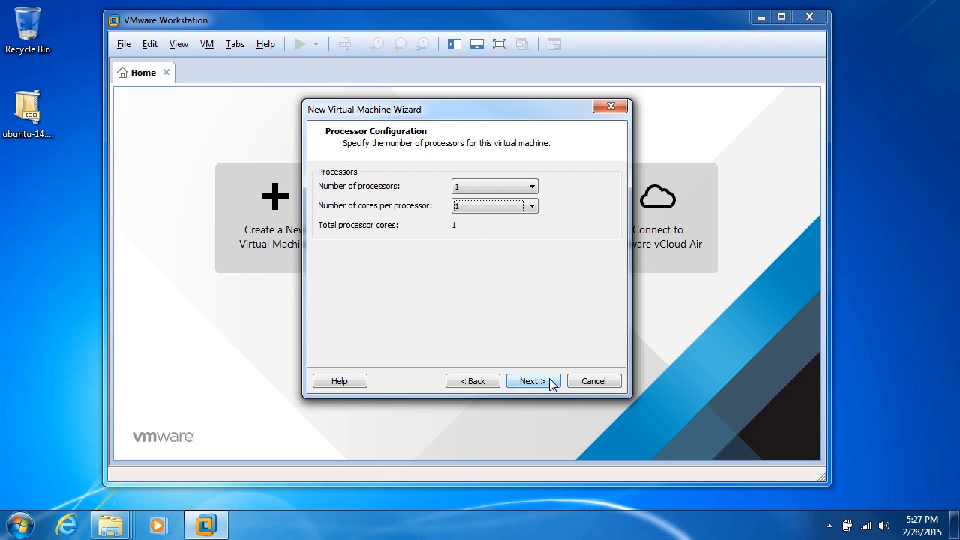
{"action": "left_click", "coordinate": [532, 380]}
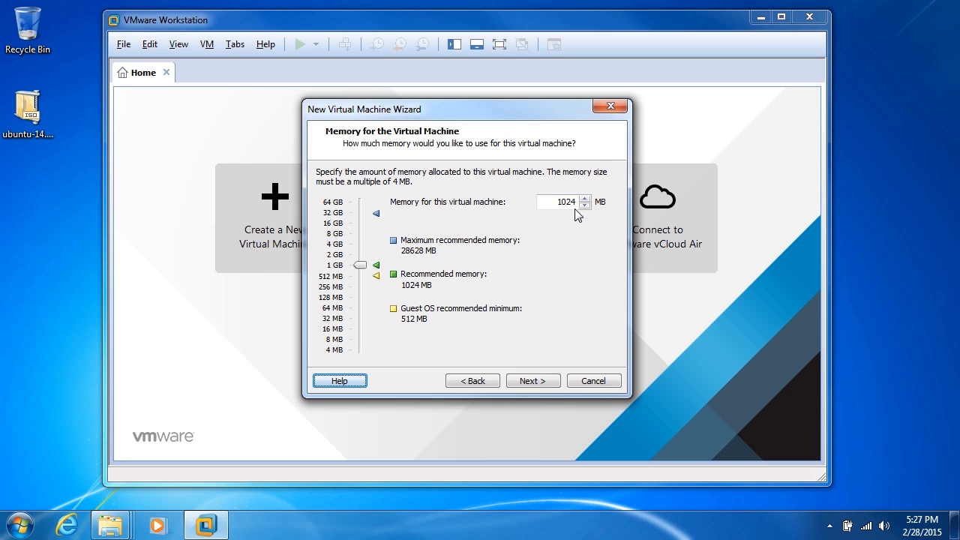
- Test memory slider values from 1024 MB to 64 GB, settling on 2048 MB
{"action": "left_click_drag", "start_coordinate": [360, 264], "coordinate": [360, 217]}
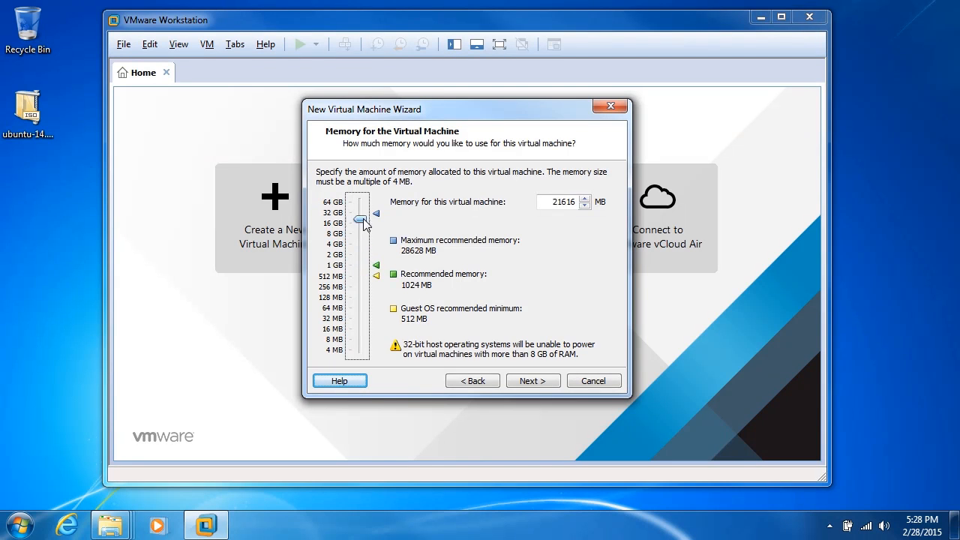
{"action": "left_click_drag", "start_coordinate": [360, 221], "coordinate": [360, 201]}
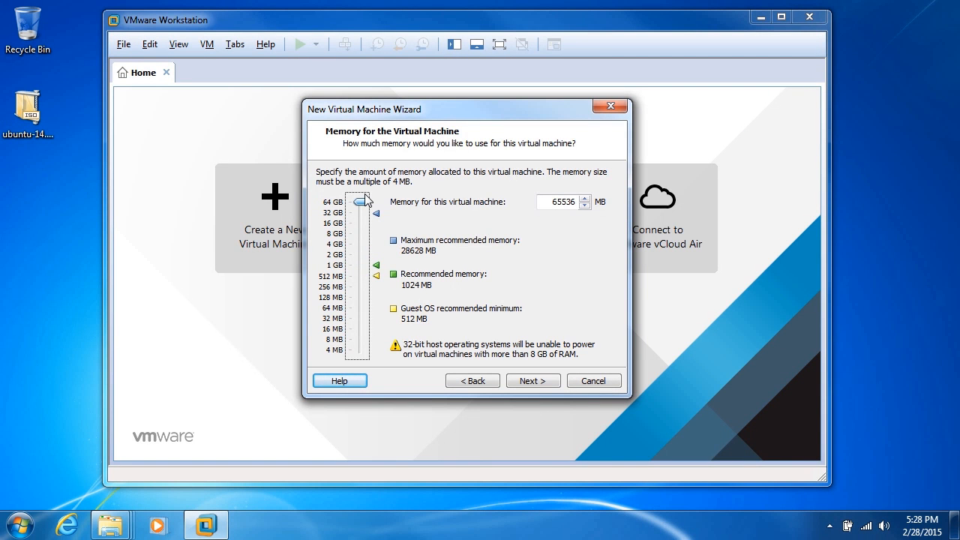
{"action": "left_click_drag", "start_coordinate": [361, 201], "coordinate": [361, 249]}
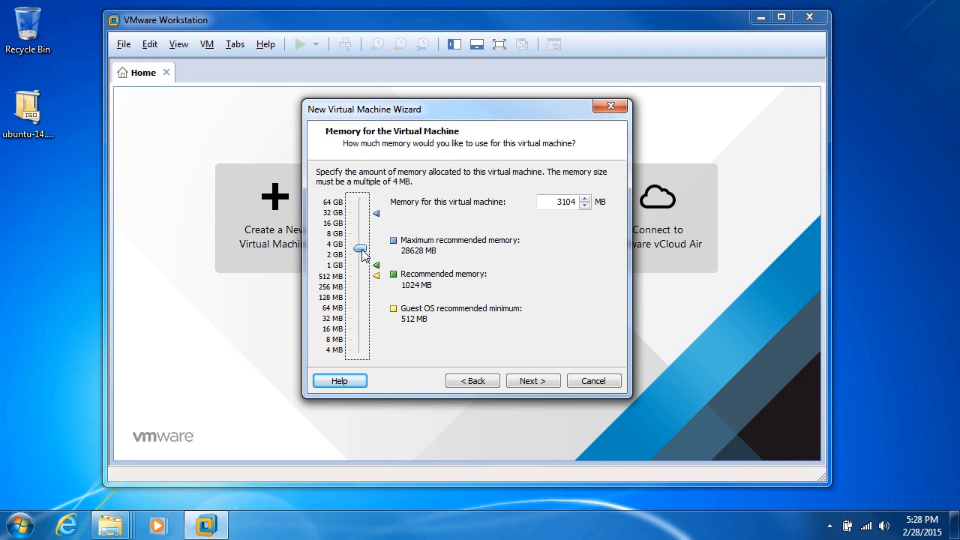
{"action": "left_click_drag", "start_coordinate": [360, 249], "coordinate": [379, 218]}
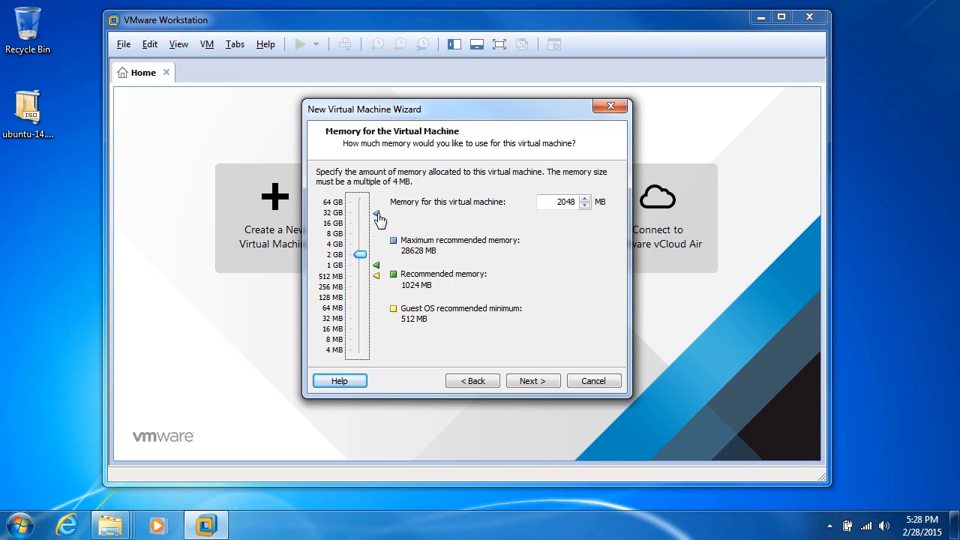
{"action": "left_click_drag", "start_coordinate": [360, 254], "coordinate": [360, 213]}
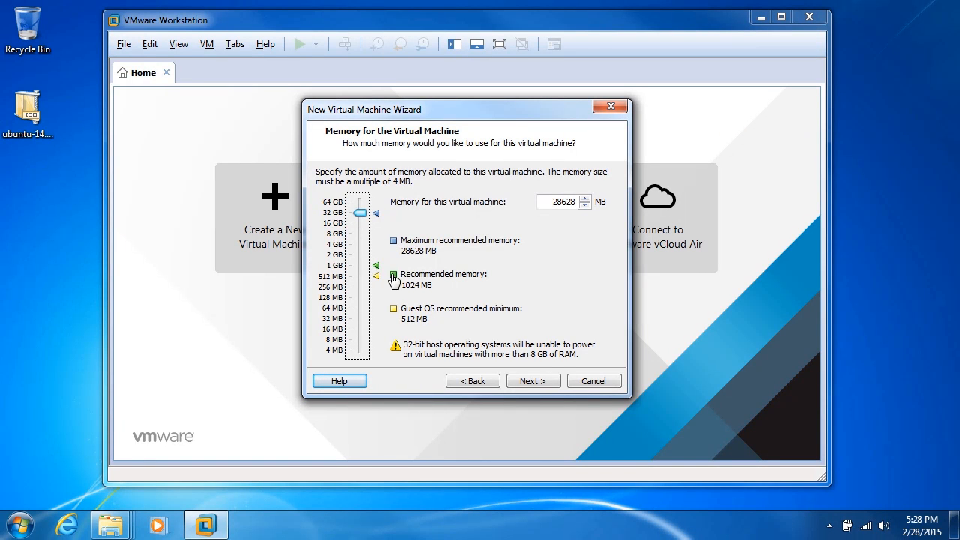
{"action": "mouse_move", "coordinate": [452, 264]}
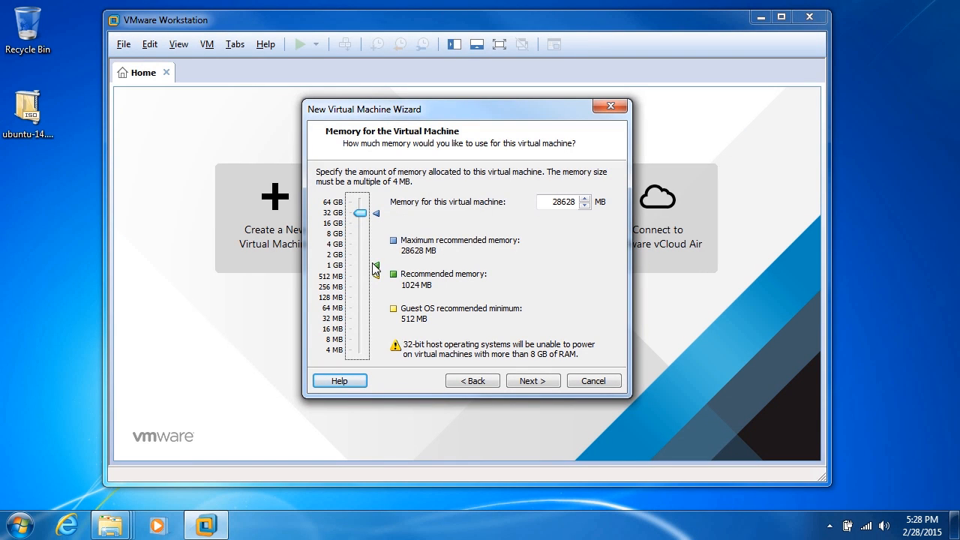
{"action": "left_click_drag", "start_coordinate": [360, 213], "coordinate": [359, 265]}
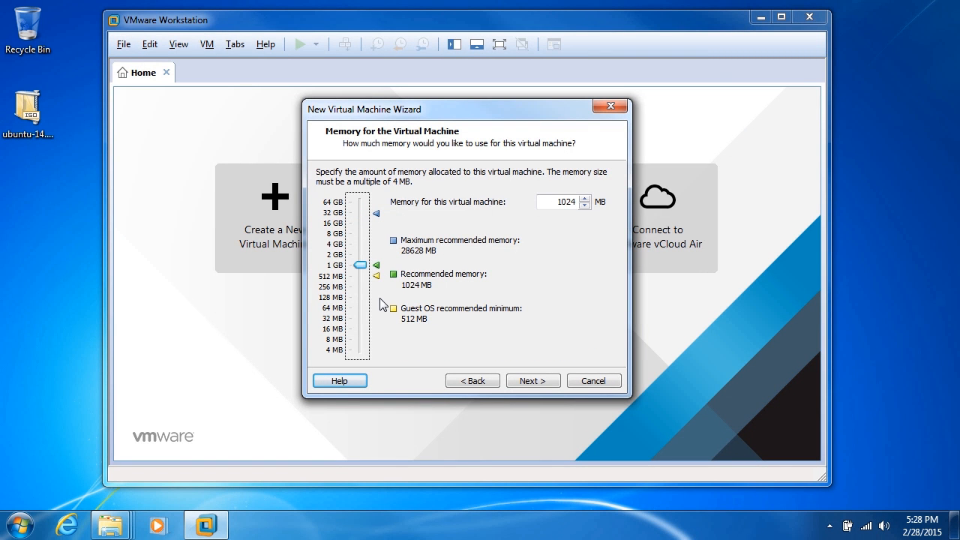
{"action": "mouse_move", "coordinate": [405, 286]}
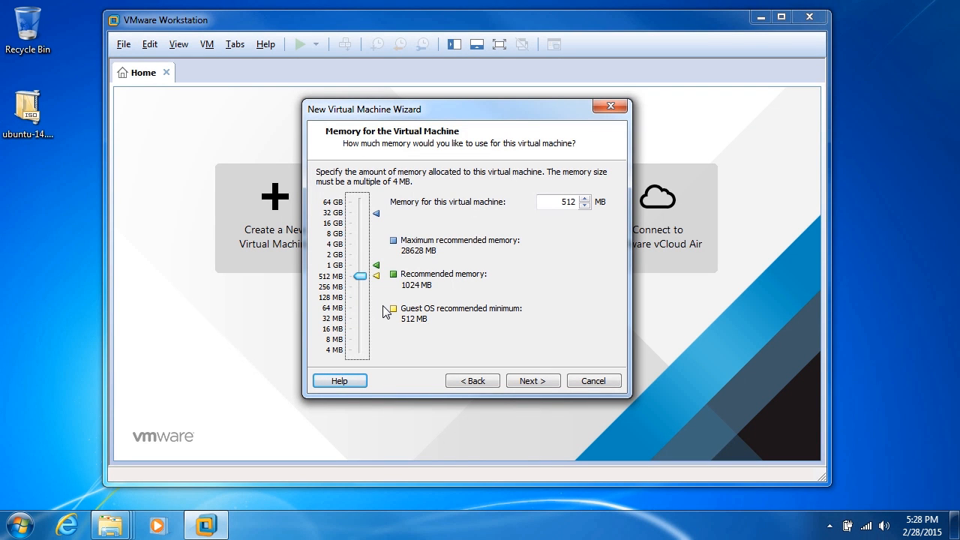
{"action": "mouse_move", "coordinate": [432, 326]}
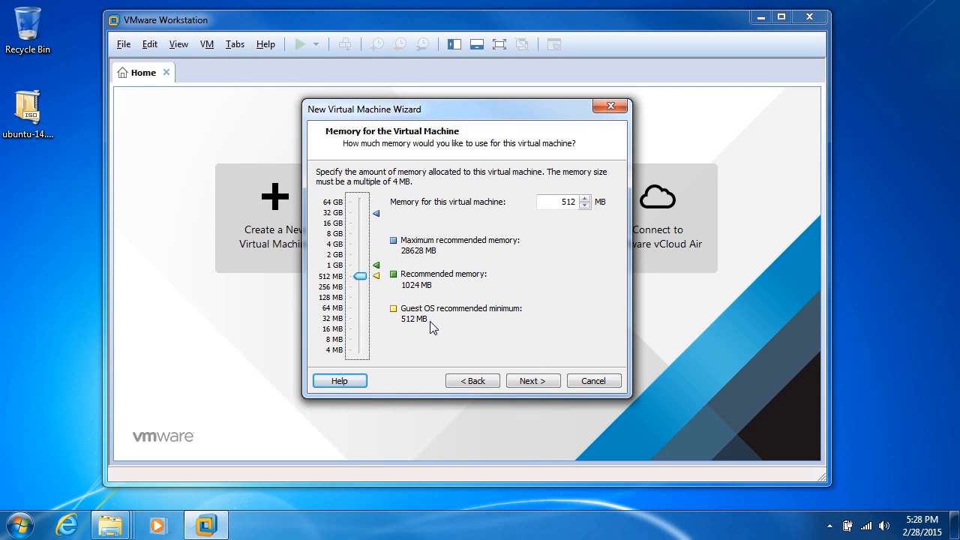
{"action": "mouse_move", "coordinate": [362, 279]}
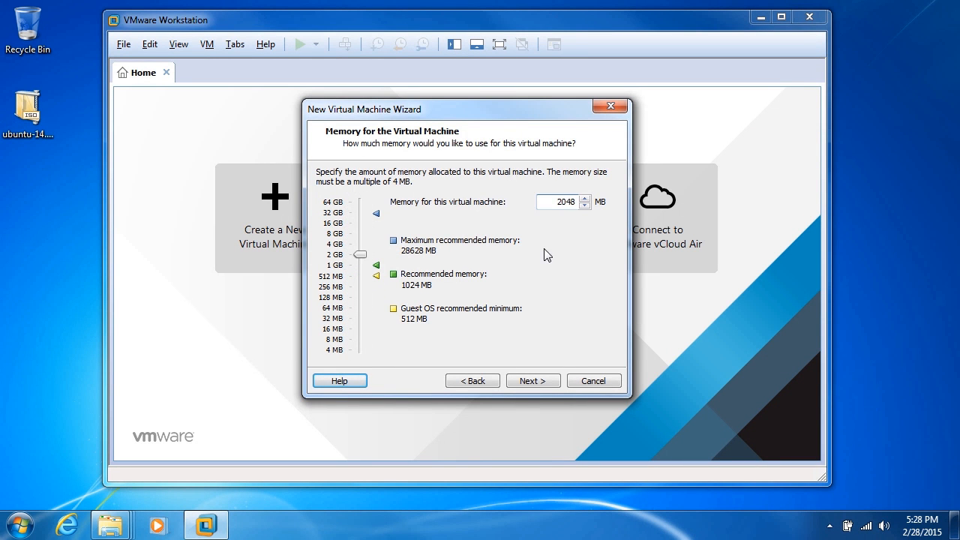
{"action": "mouse_move", "coordinate": [533, 380]}
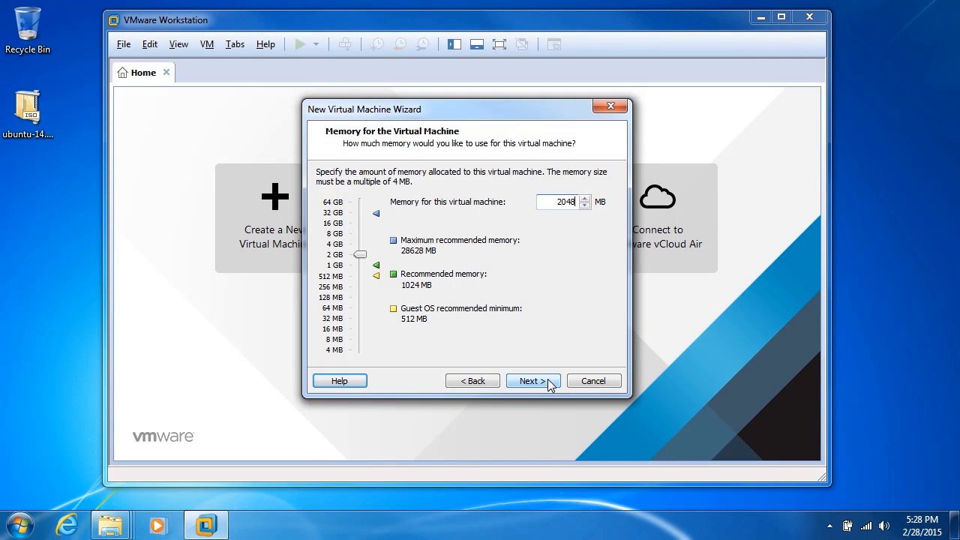
{"action": "left_click", "coordinate": [532, 381]}
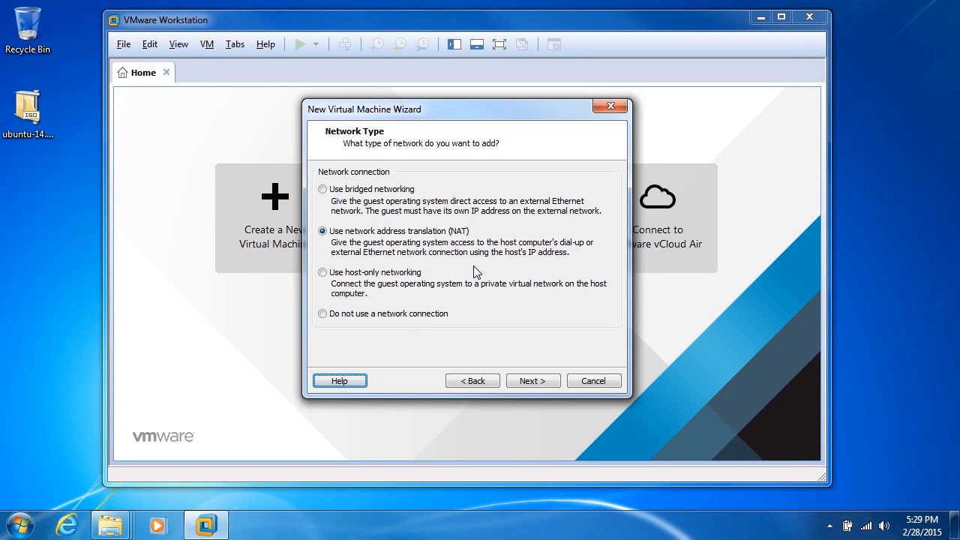
{"action": "mouse_move", "coordinate": [319, 291]}
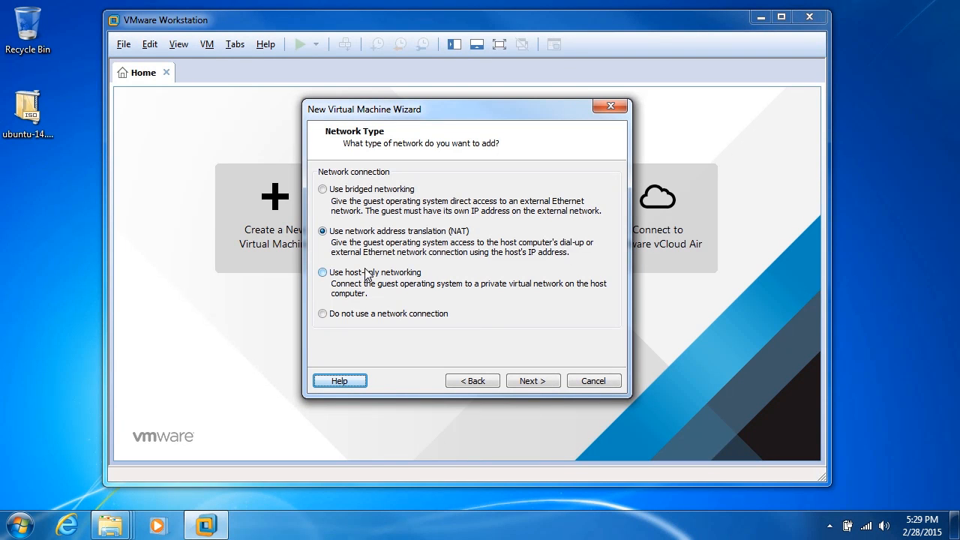
- Compare NAT, host-only and no-network options, then choose 'Do not use a network connection'
{"action": "left_click", "coordinate": [323, 271]}
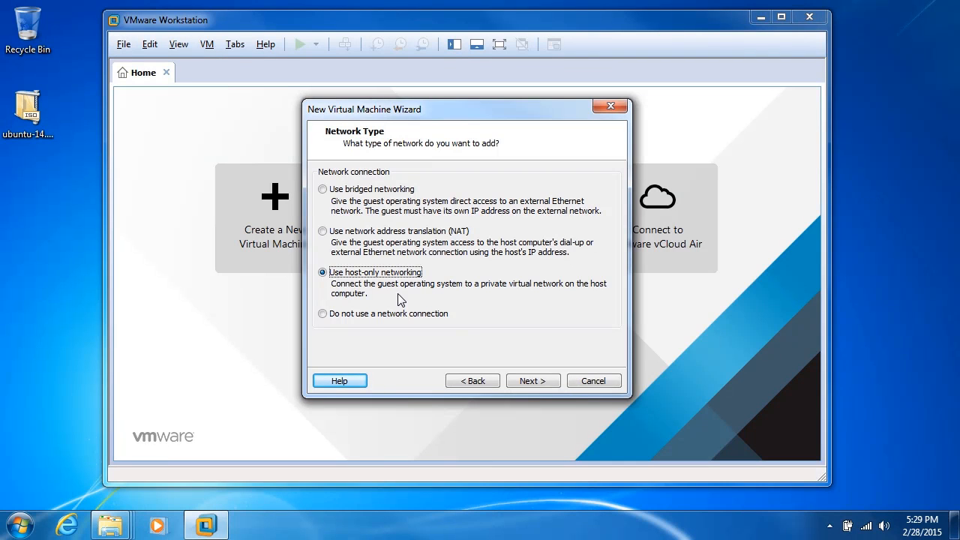
{"action": "mouse_move", "coordinate": [359, 315]}
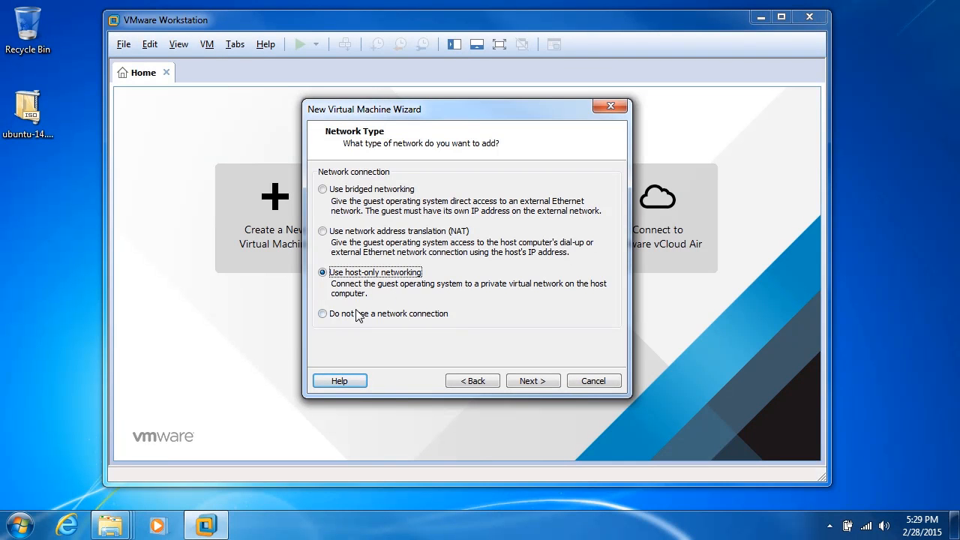
{"action": "left_click", "coordinate": [323, 314]}
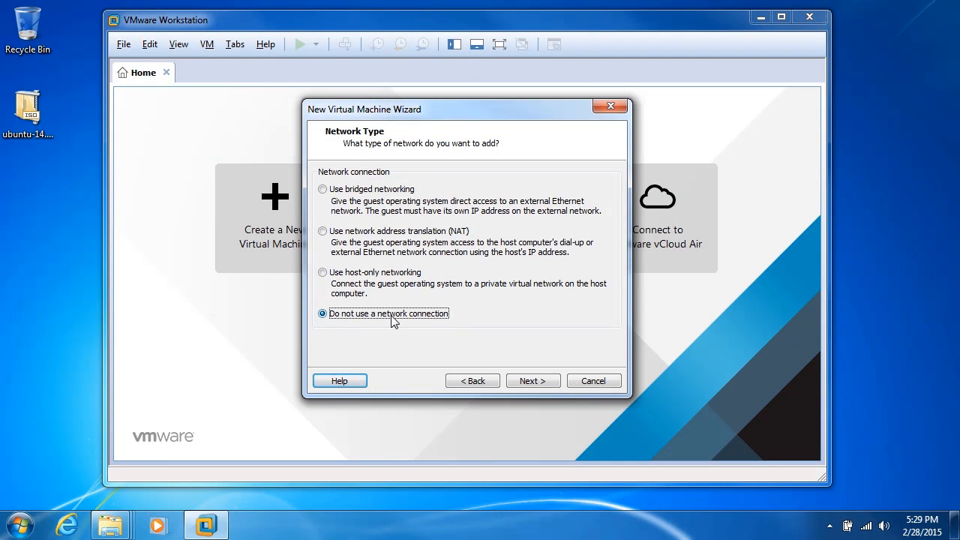
{"action": "left_click", "coordinate": [322, 230]}
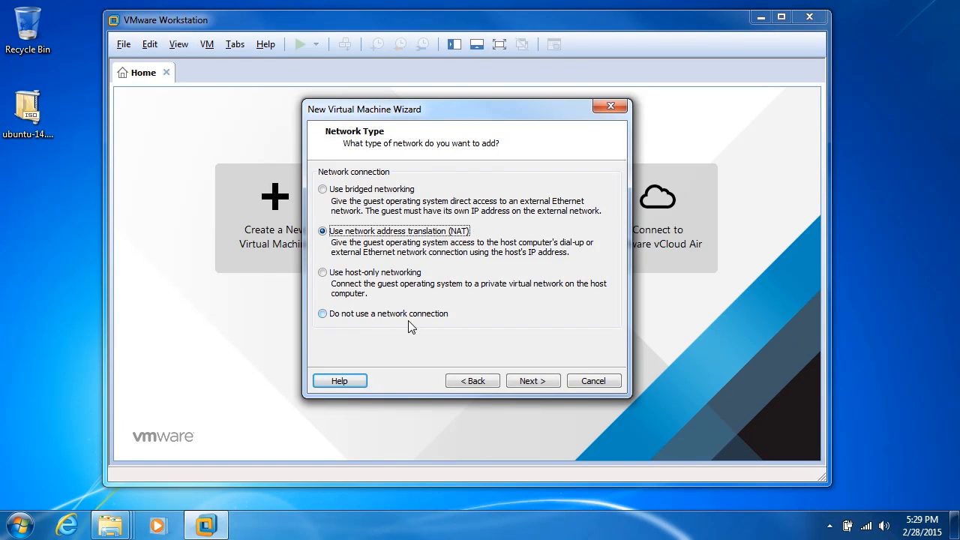
{"action": "mouse_move", "coordinate": [415, 339]}
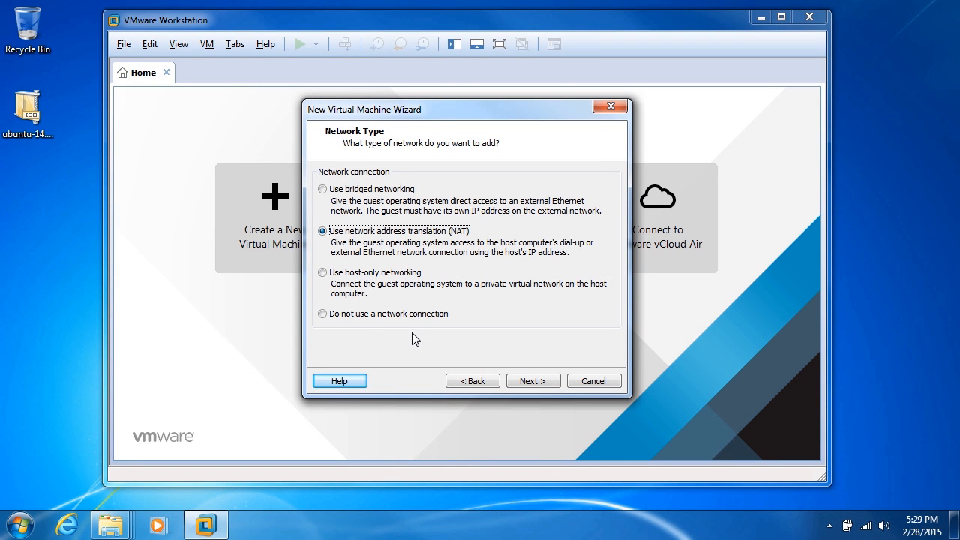
{"action": "left_click", "coordinate": [322, 314]}
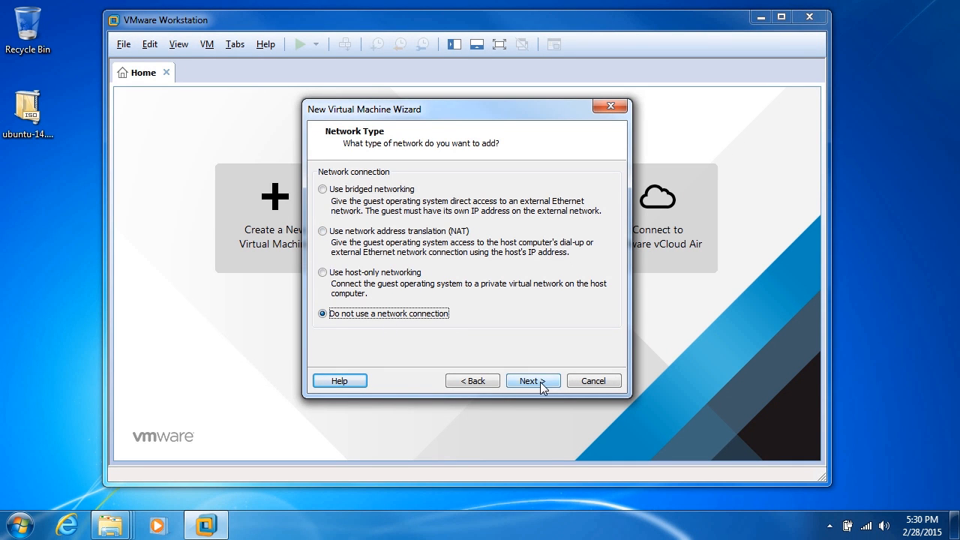
{"action": "left_click", "coordinate": [532, 381]}
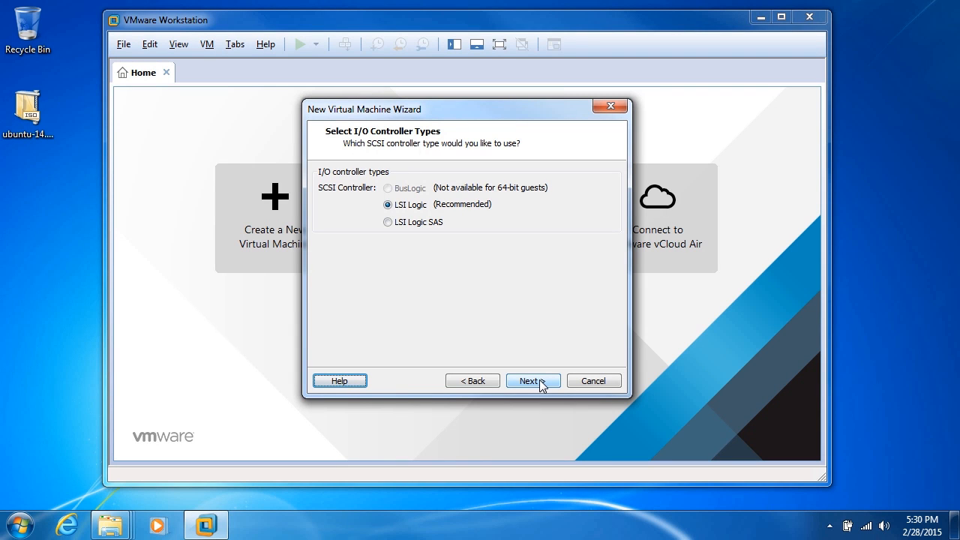
- Keep LSI Logic (Recommended) as the I/O controller and continue
{"action": "left_click", "coordinate": [529, 380]}
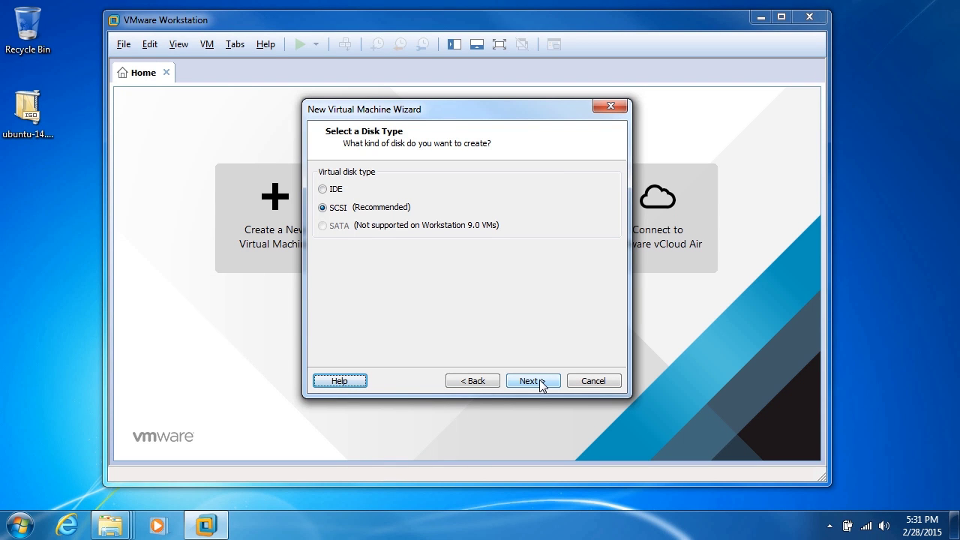
- Keep SCSI (Recommended) as the virtual disk type and continue
{"action": "left_click", "coordinate": [532, 380]}
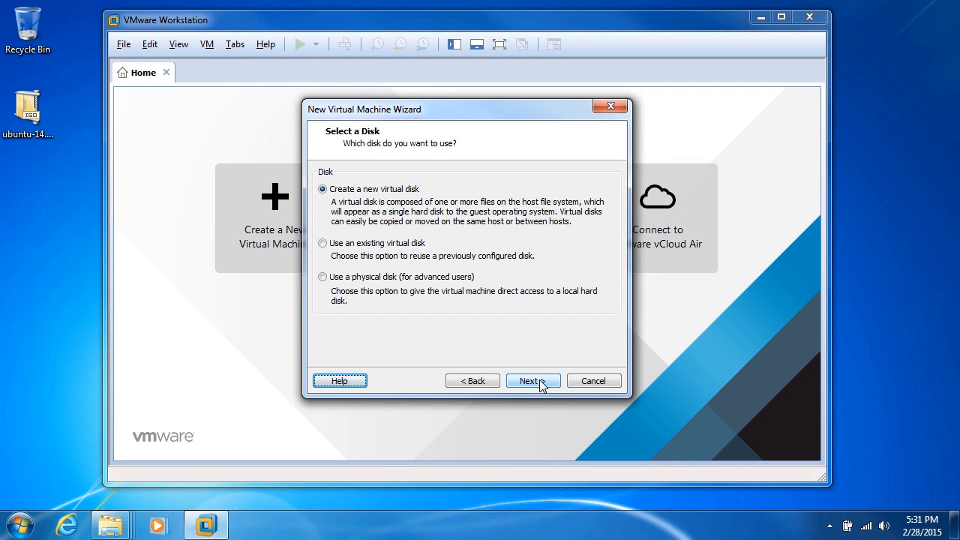
{"action": "mouse_move", "coordinate": [367, 218]}
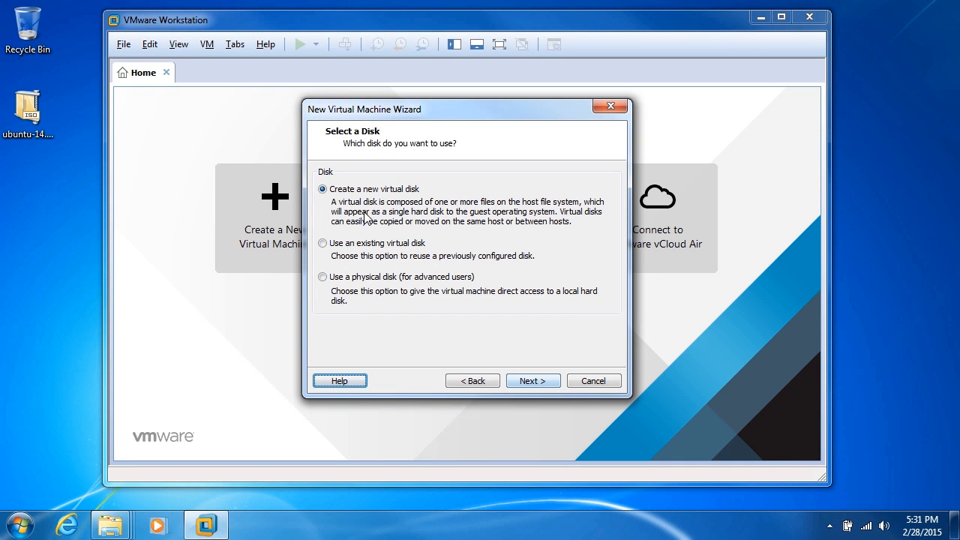